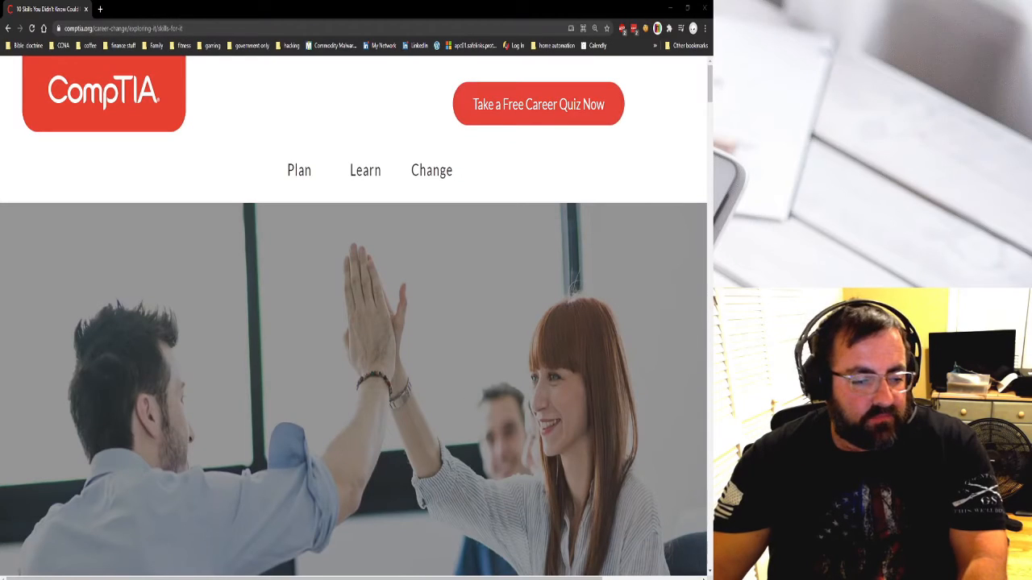
- Scroll past the CompTIA header and hero image to the '10 Skills You Didn't Know Could Land You an IT Job' intro
scroll("down", 3)
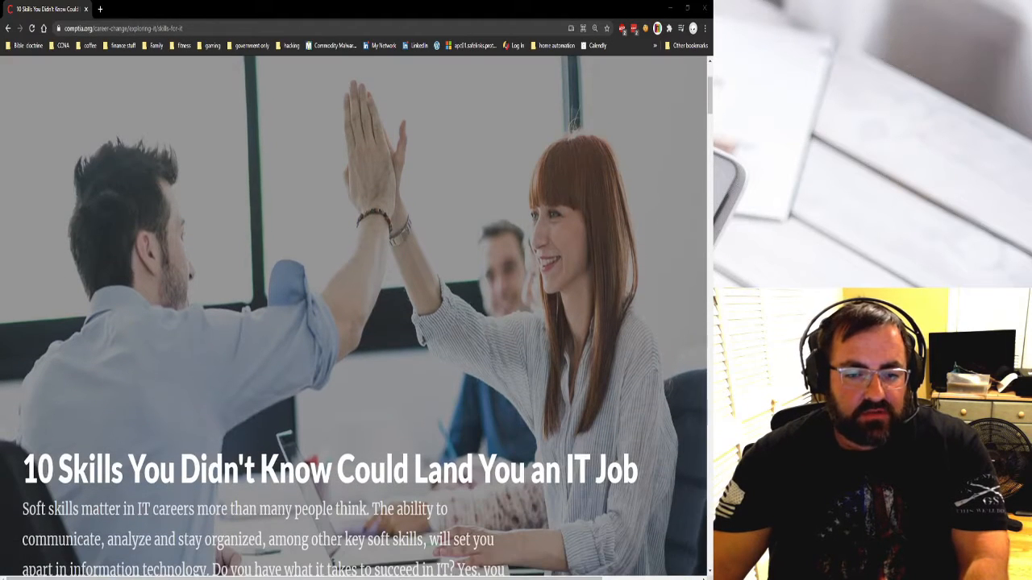
scroll("down", 3)
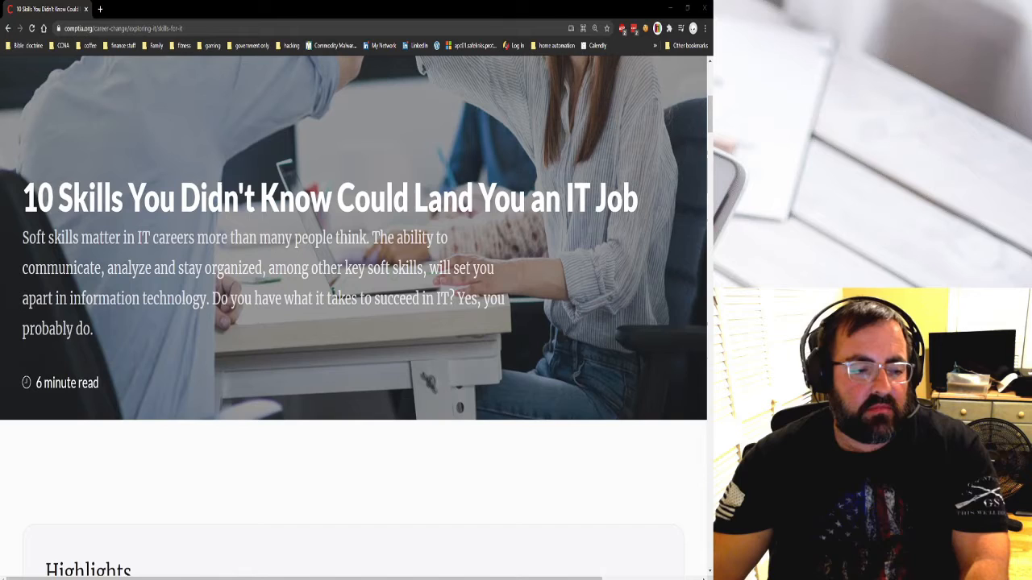
scroll("down", 3)
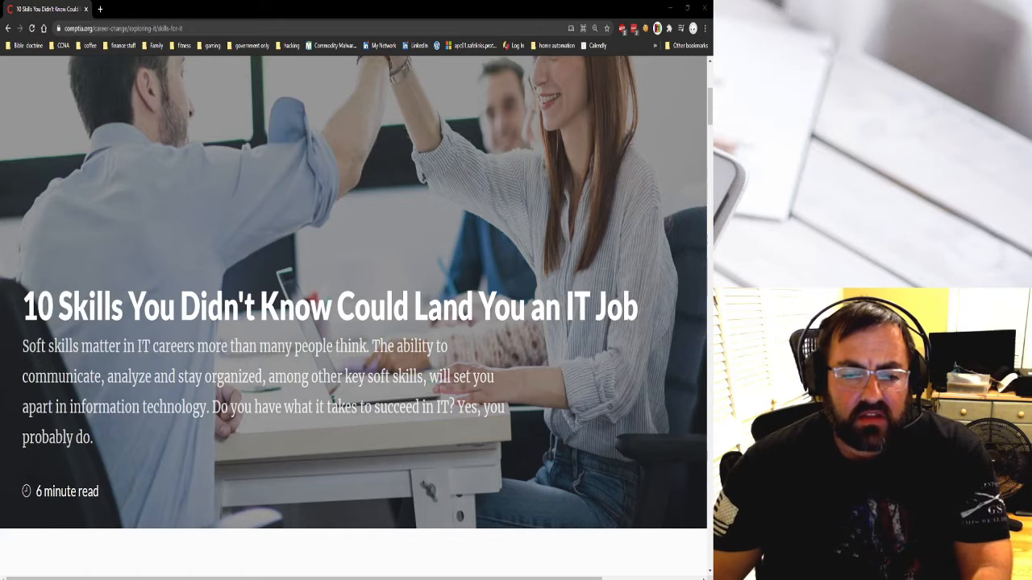
- Read down through the Highlights box and introduction to the technical skills section
scroll("down", 3)
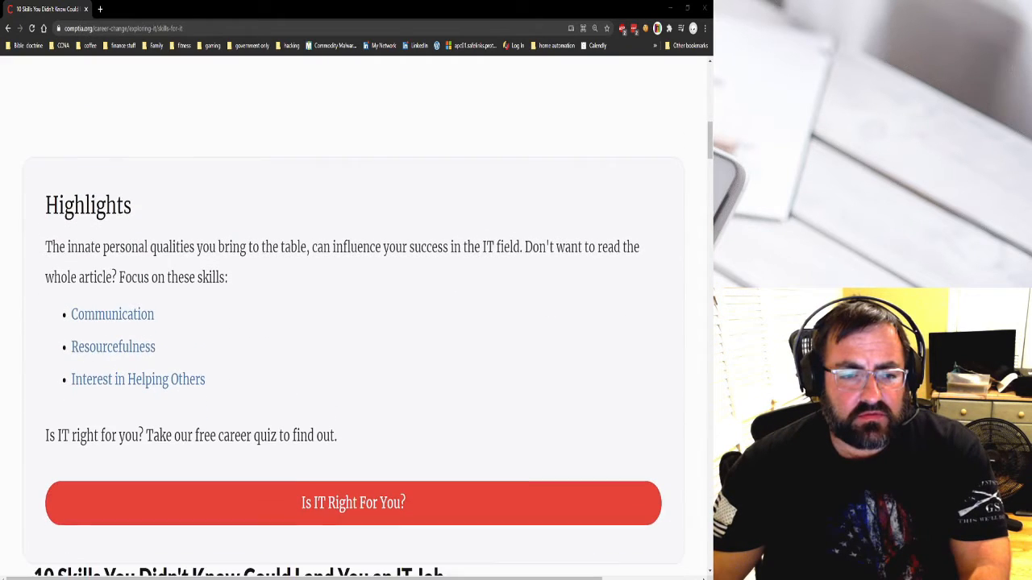
scroll("down", 3)
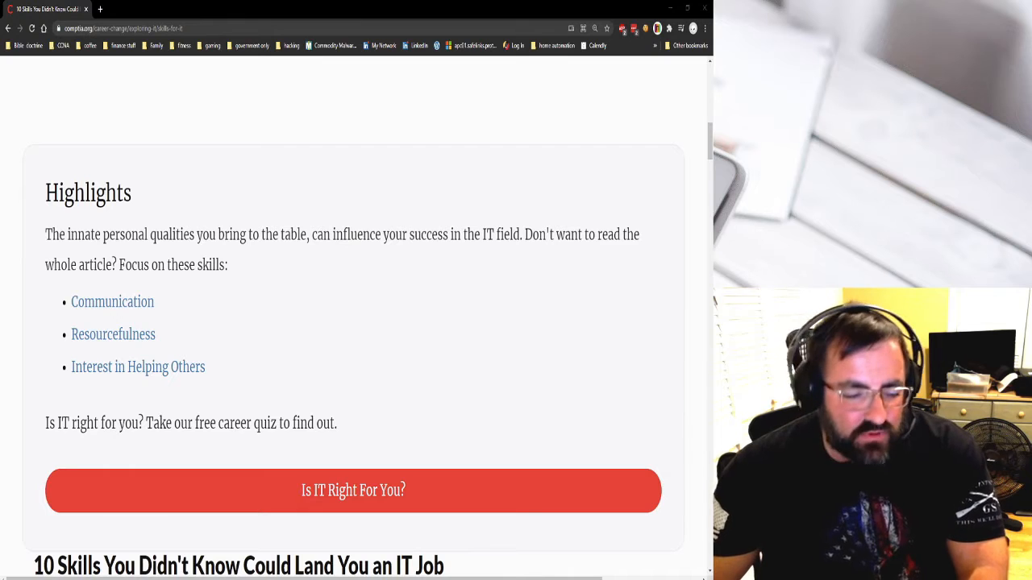
mouse_move(353, 491)
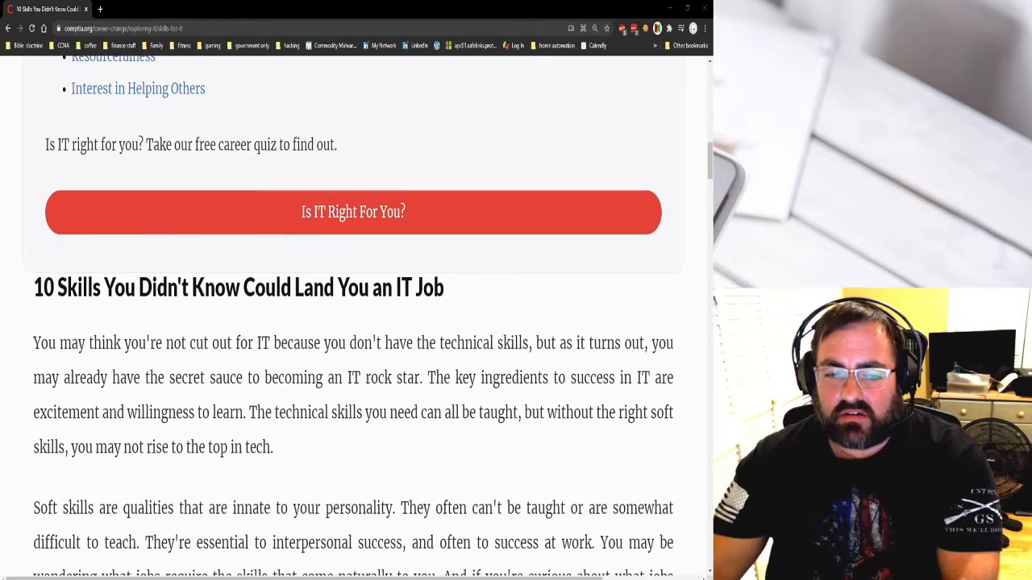
scroll("down", 3)
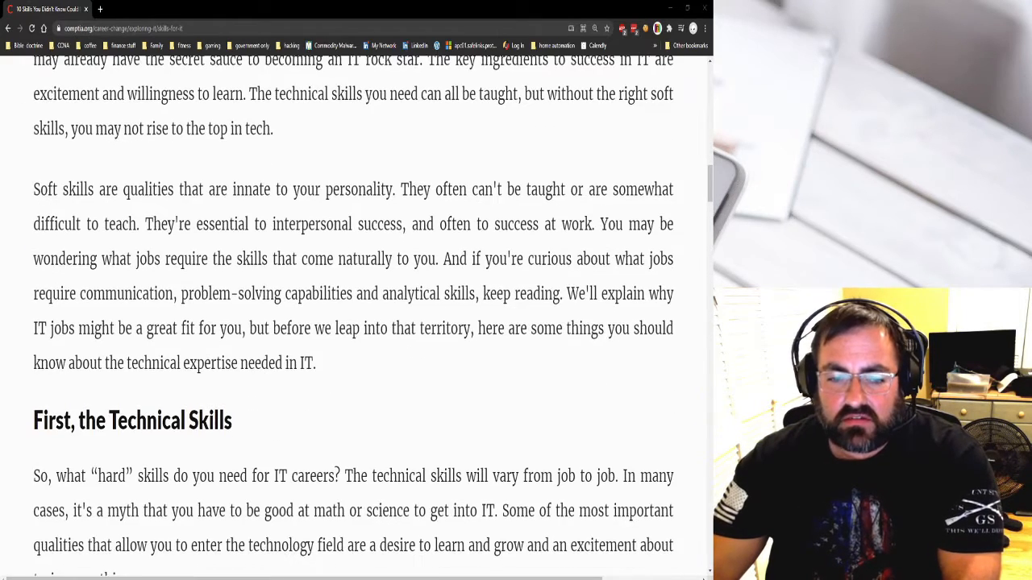
scroll("down", 3)
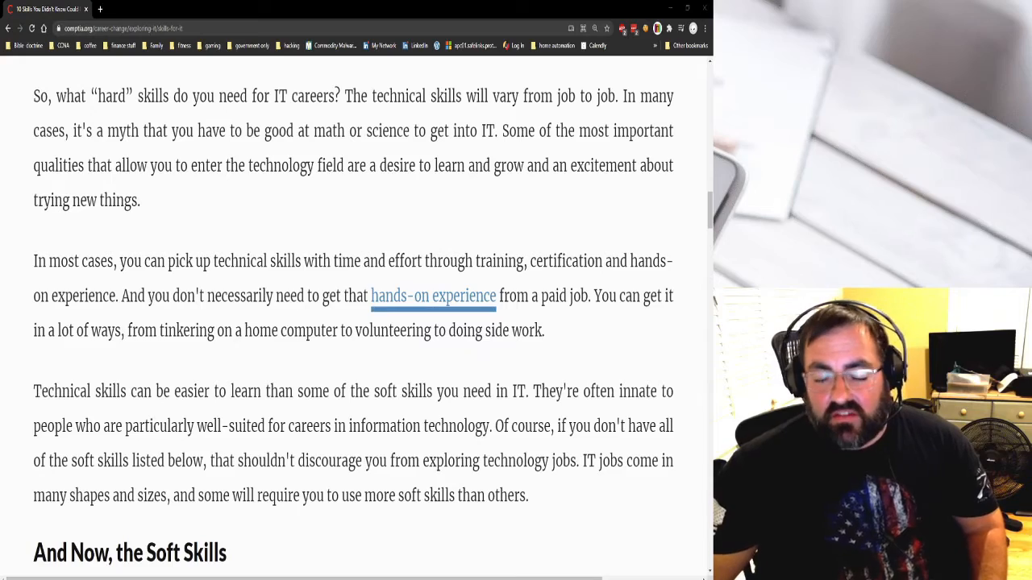
- Reach '1. Communication' and highlight its opening sentence through 'your supervisors'
scroll("down", 3)
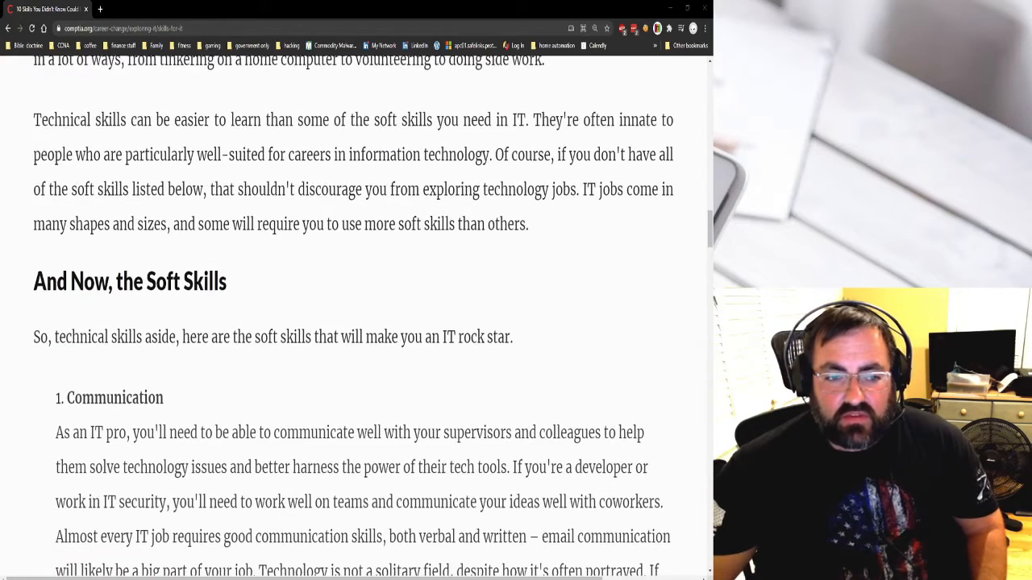
scroll("down", 3)
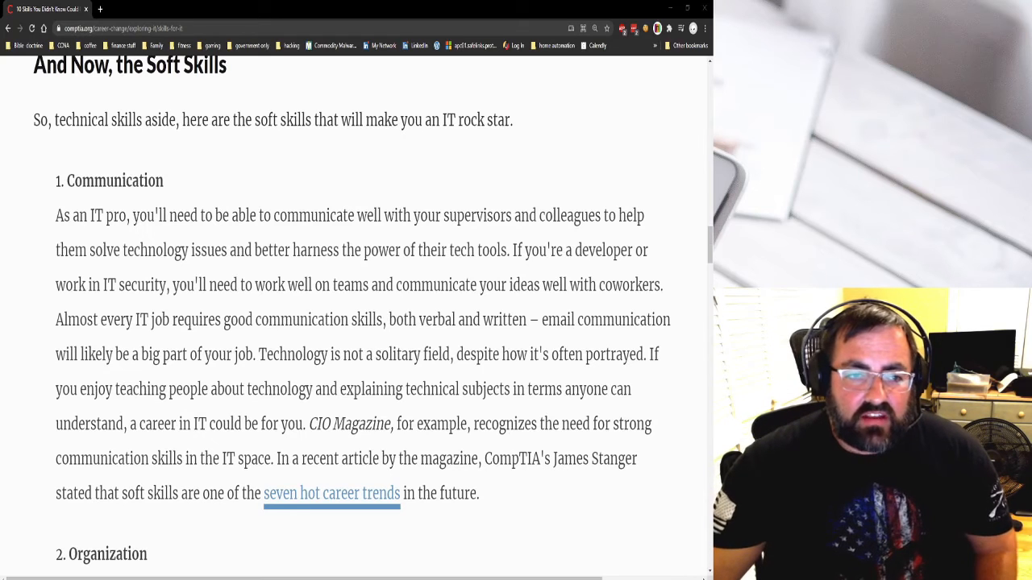
left_click_drag(56, 215, 398, 215)
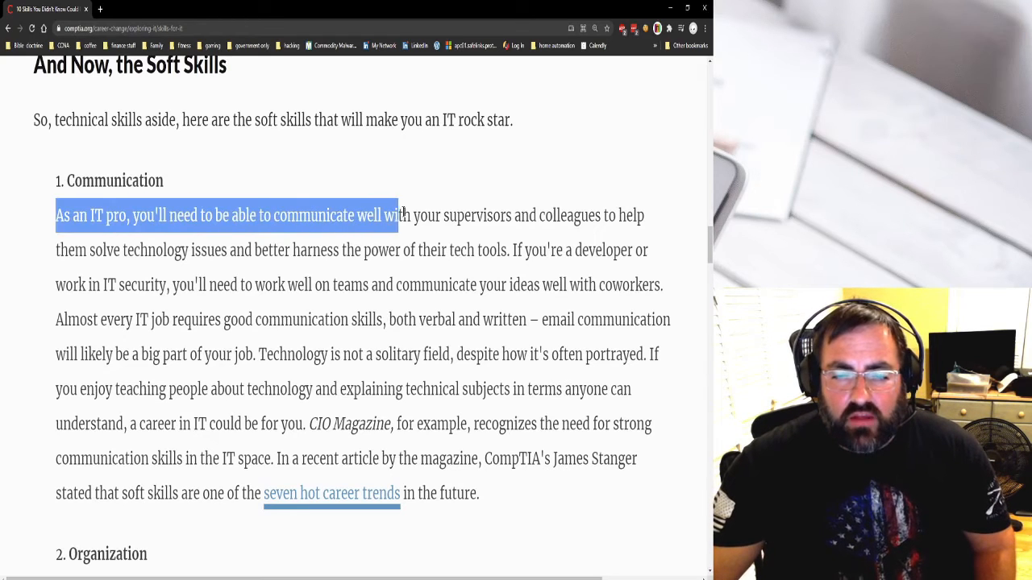
left_click_drag(396, 215, 553, 215)
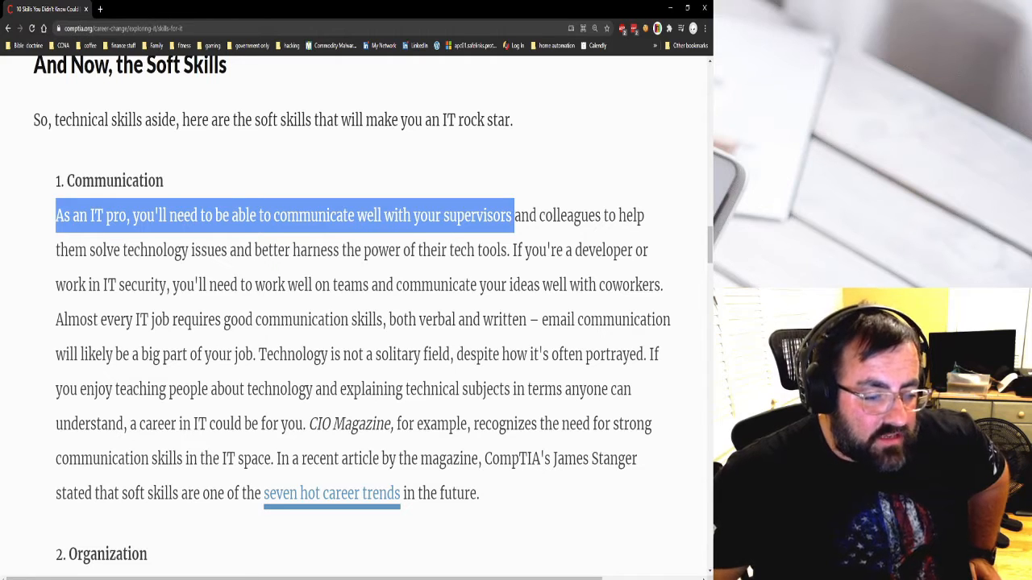
- Highlight the full Organization section text, then continue down to the Analytical Abilities heading
scroll("down", 3)
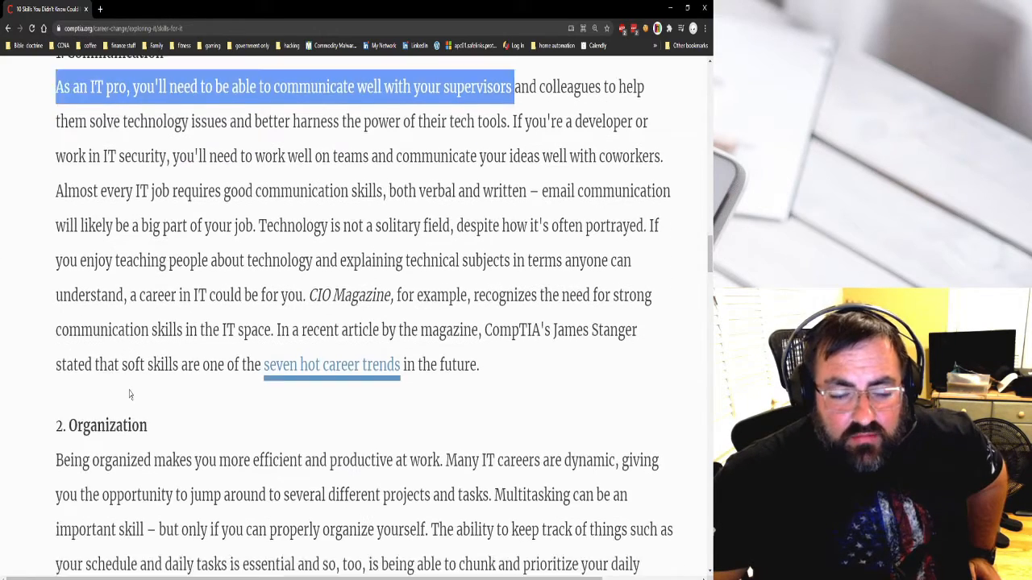
scroll("down", 3)
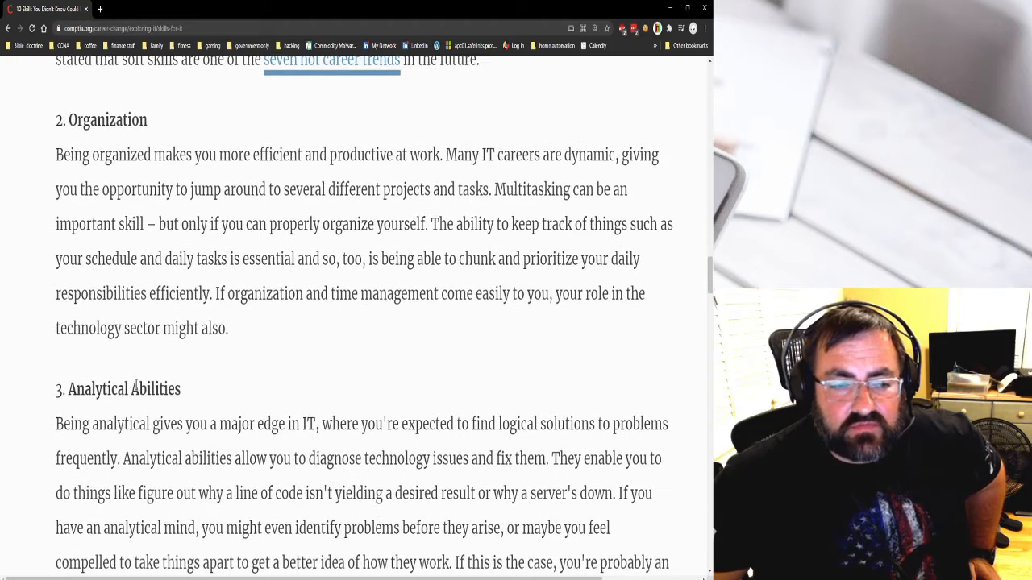
left_click_drag(56, 155, 229, 328)
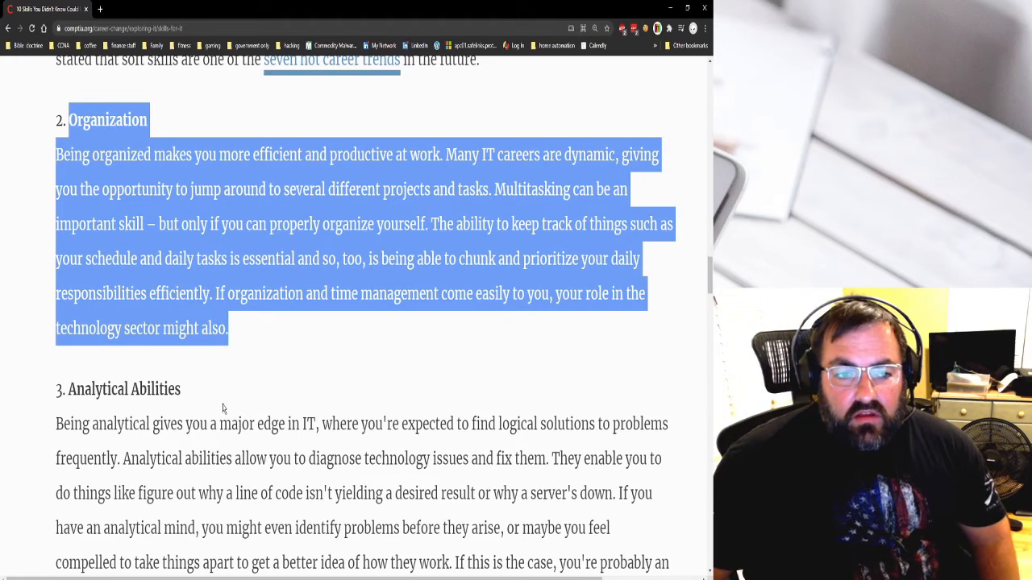
scroll("down", 3)
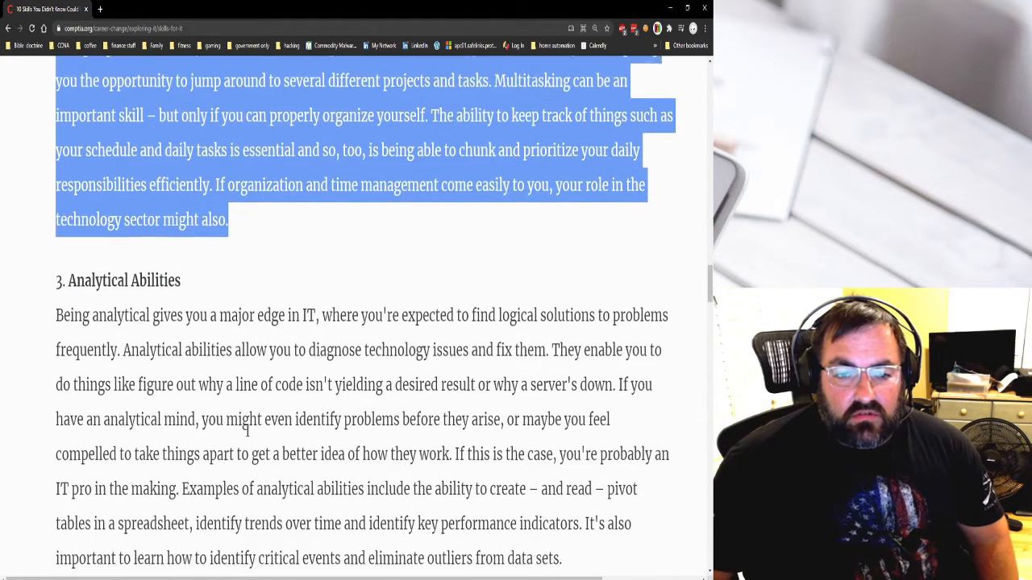
- Read through Analytical Abilities, past 'key performance indicators', down to the 4. Creativity heading
scroll("down", 3)
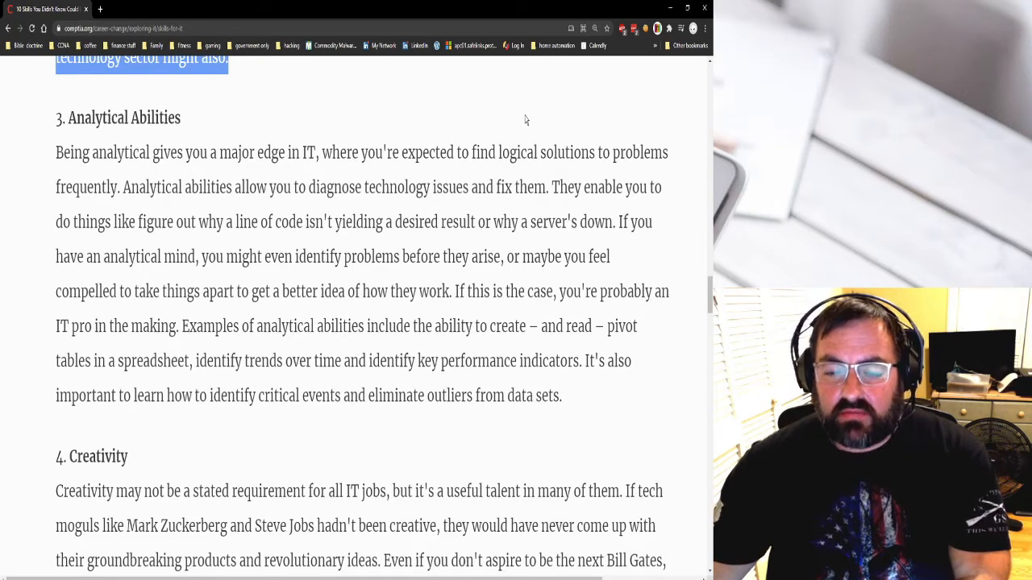
mouse_move(527, 71)
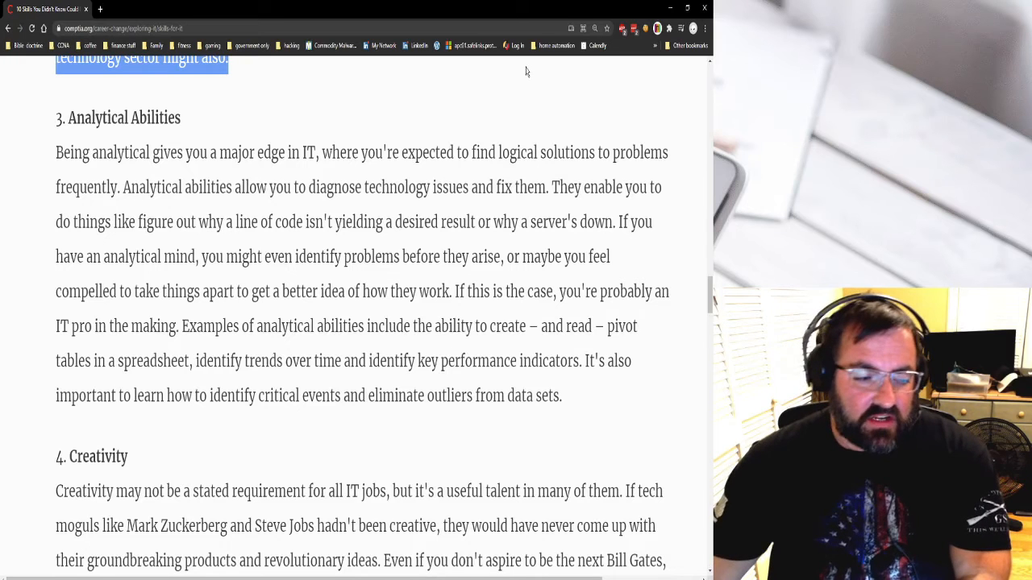
mouse_move(520, 70)
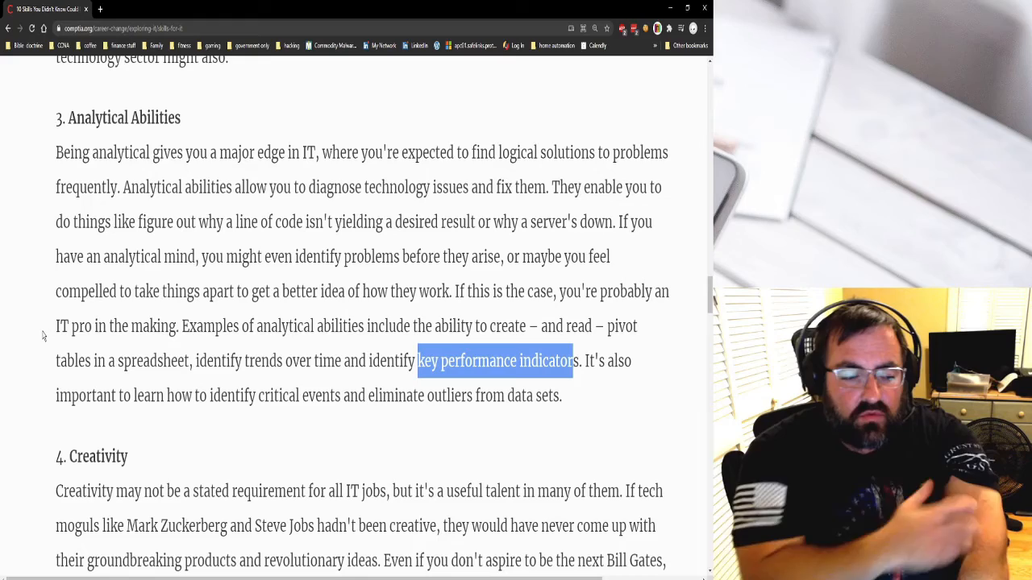
scroll("down", 3)
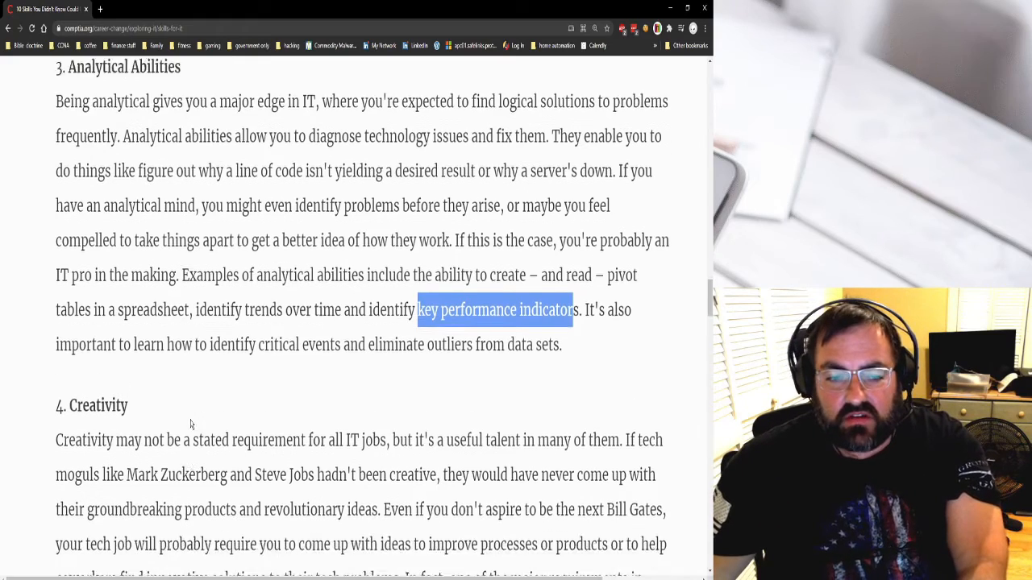
- Move past Creativity's 'Bill Gates' and 5. Project Management until 6. Perseverance appears
scroll("down", 3)
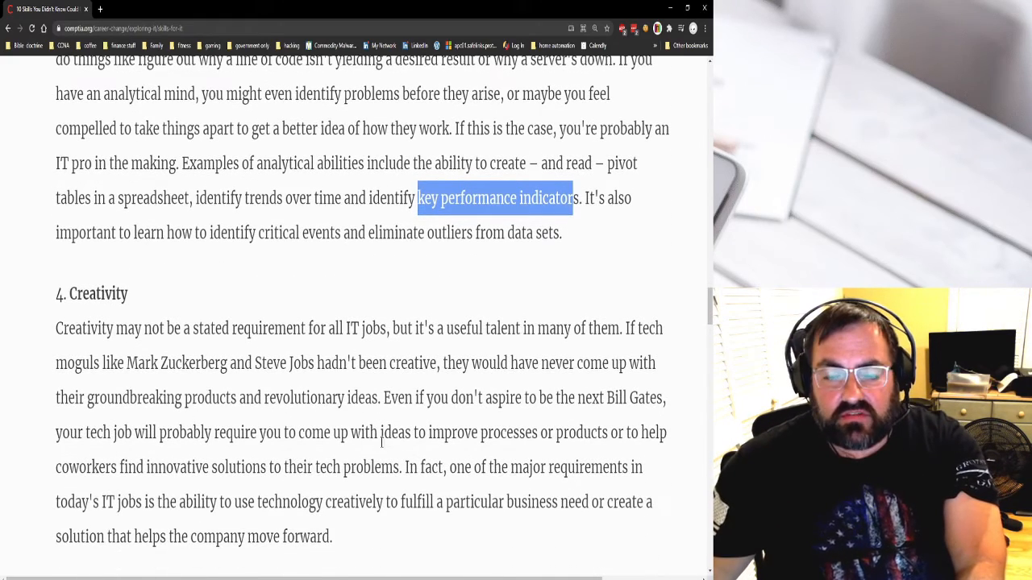
scroll("down", 3)
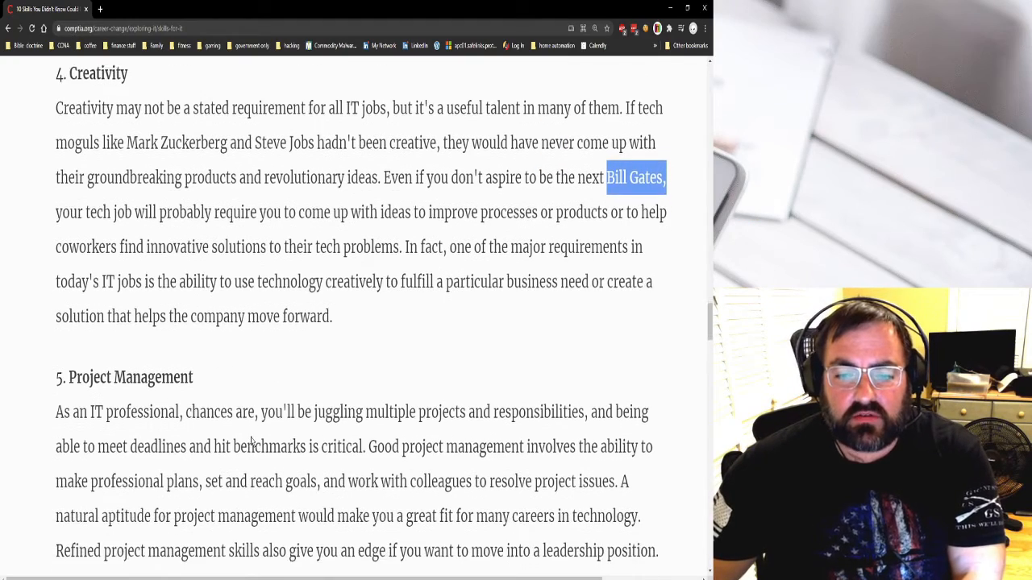
scroll("down", 3)
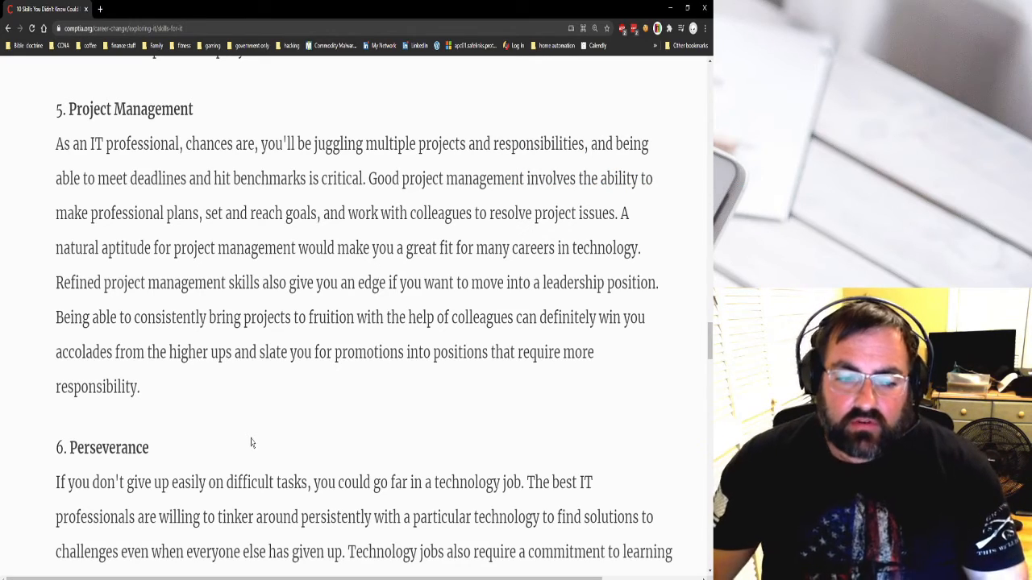
- Go back up to revisit Creativity, then return to 6. Perseverance and 7. Problem Solving
scroll("down", 3)
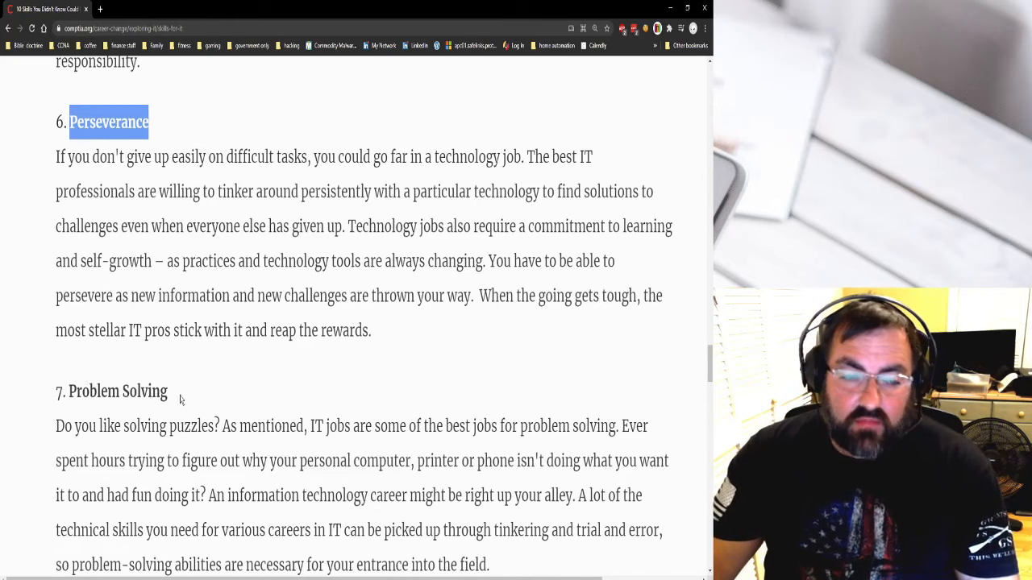
scroll("up", 3)
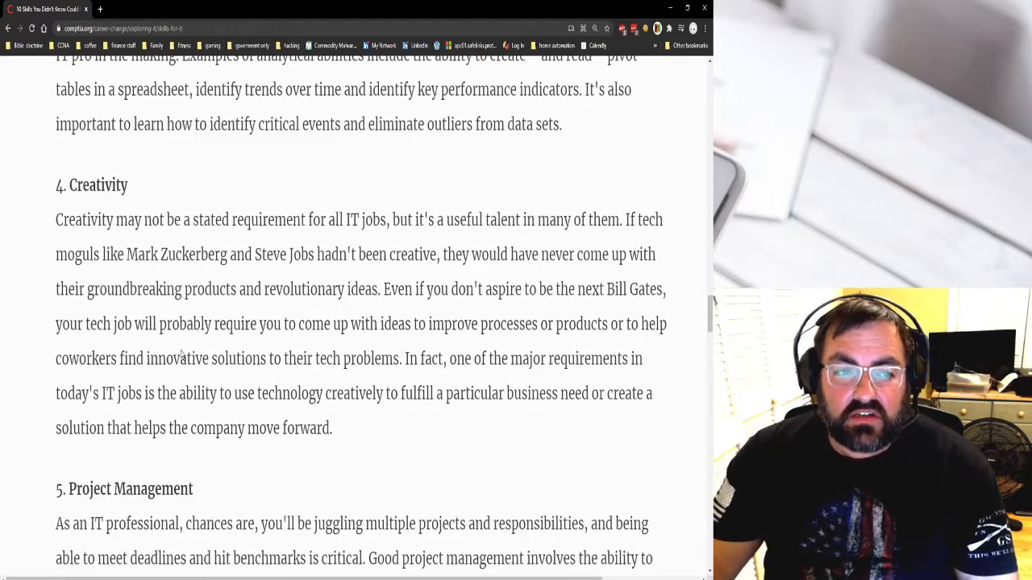
scroll("down", 3)
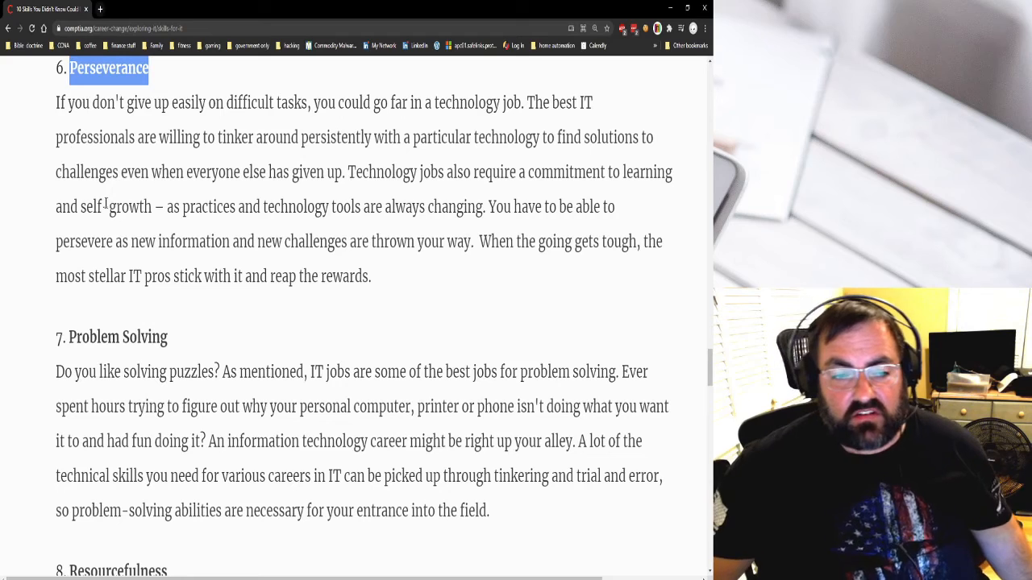
- Highlight the Problem Solving heading and read on past 8. Resourcefulness
double_click(118, 337)
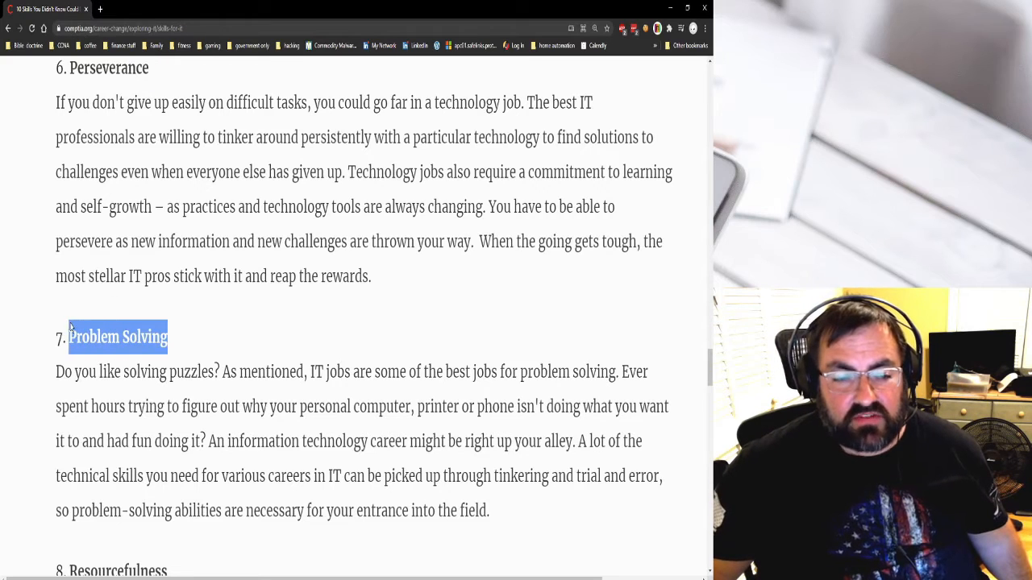
scroll("down", 3)
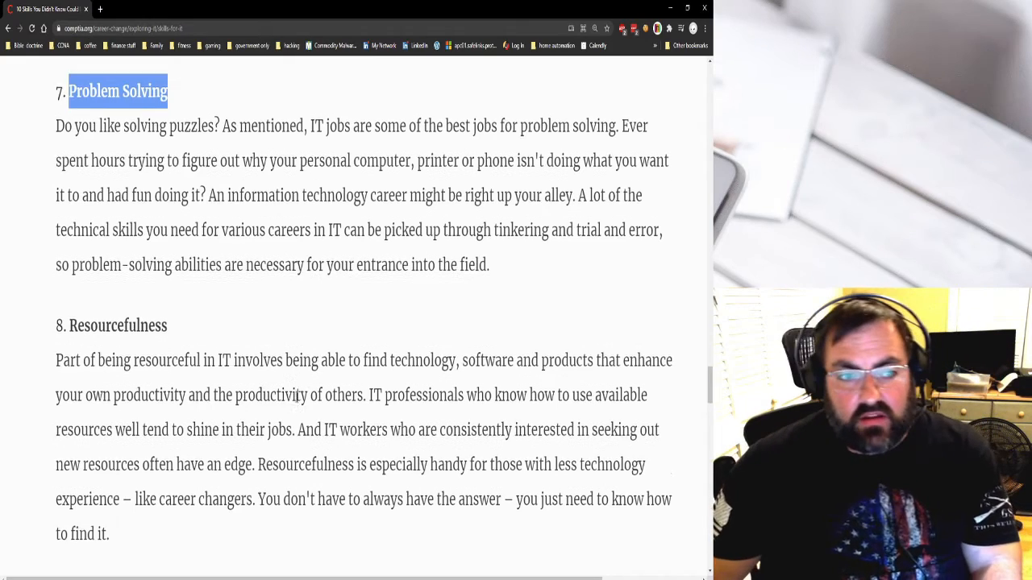
scroll("down", 3)
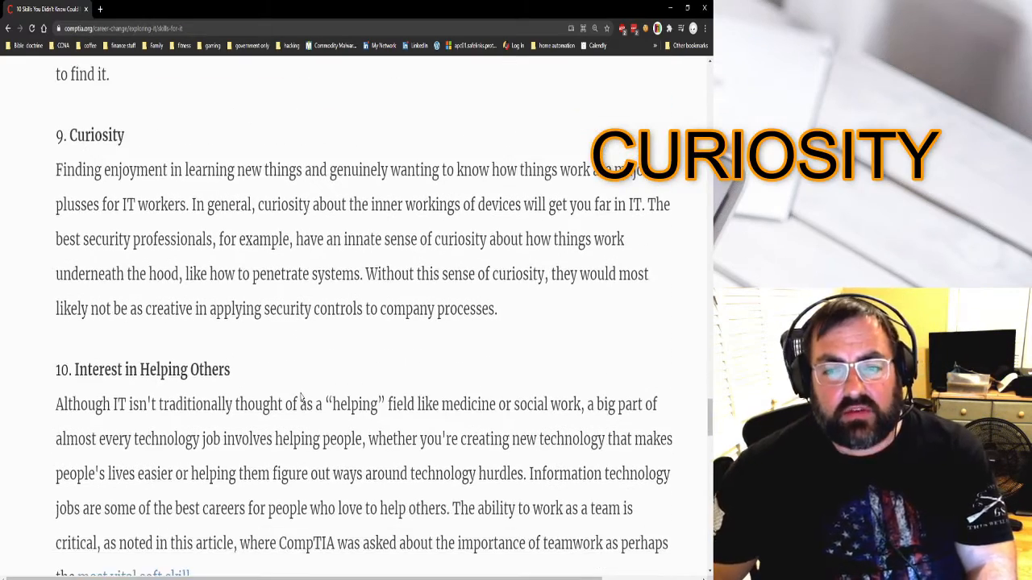
- Move past 9. Curiosity until 10. Interest in Helping Others is fully visible
scroll("up", 3)
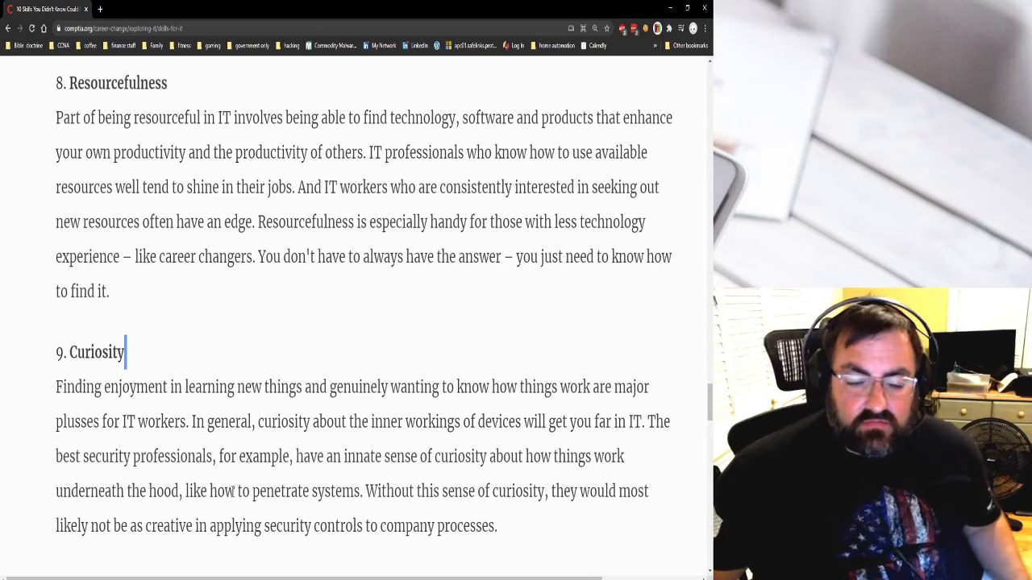
scroll("down", 3)
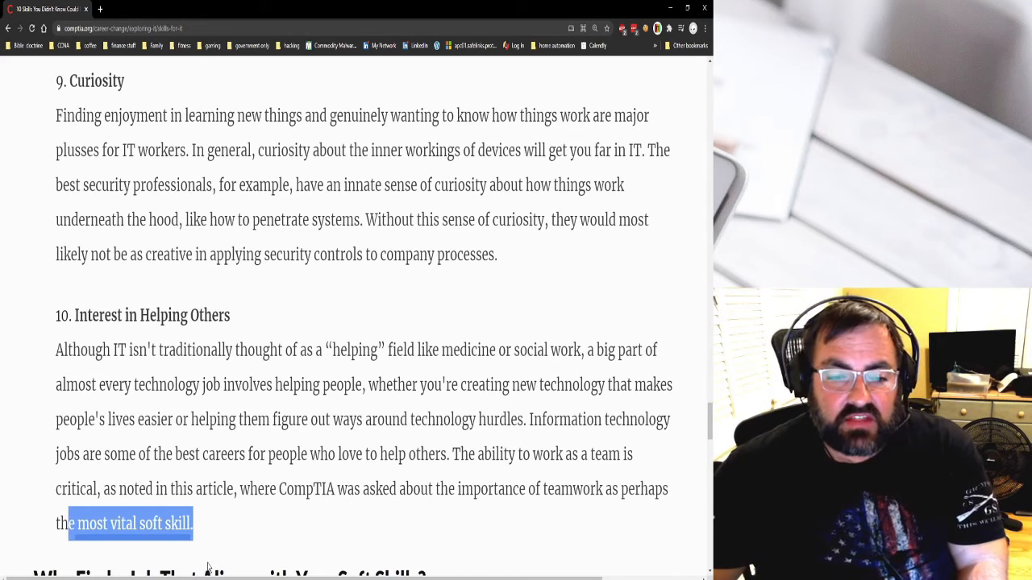
- Reach 'Why Find a Job That Aligns with Your Soft Skills?', then return to Perseverance and Problem Solving
scroll("down", 3)
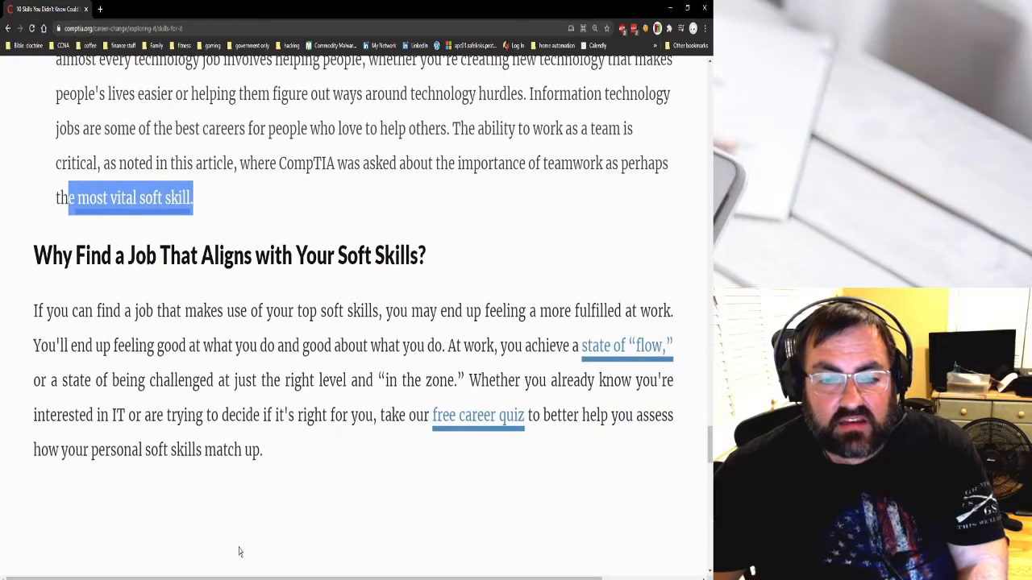
mouse_move(385, 328)
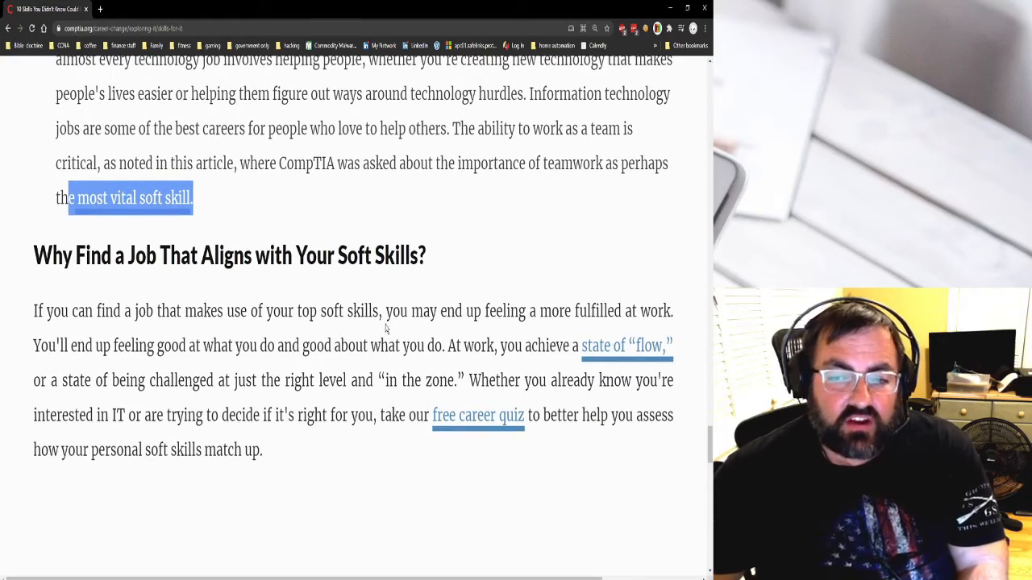
scroll("down", 3)
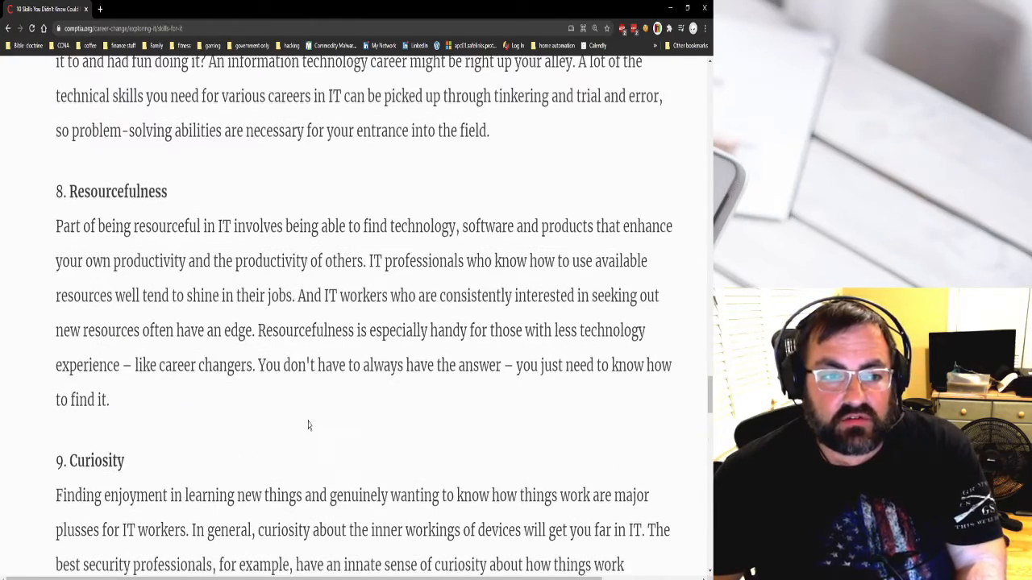
scroll("up", 3)
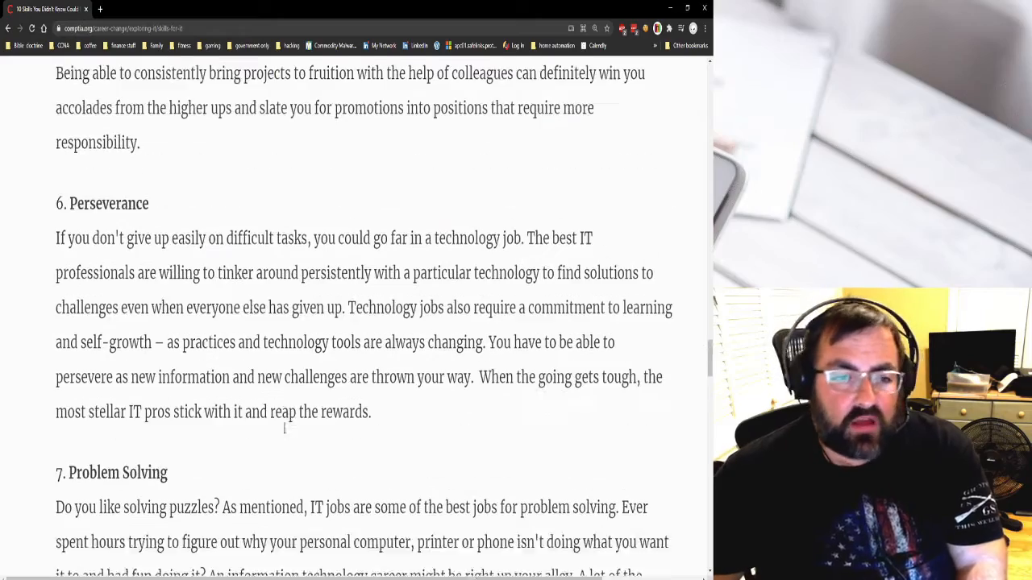
scroll("up", 3)
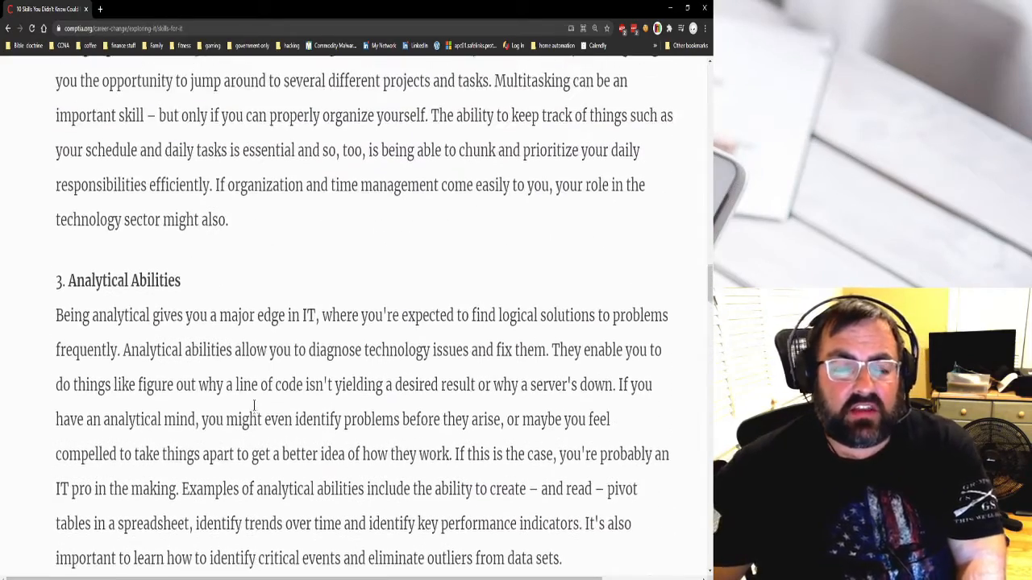
scroll("up", 3)
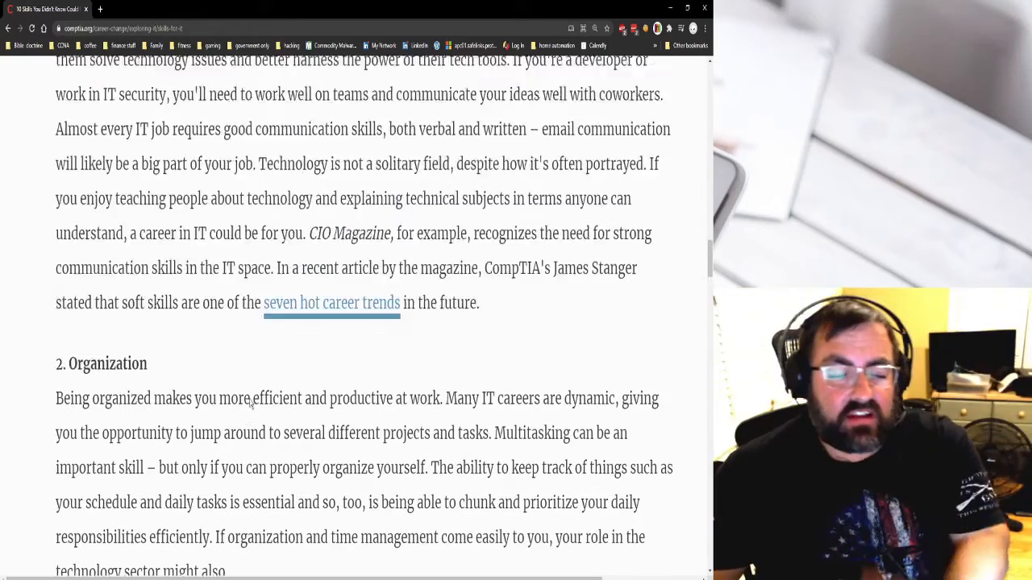
scroll("up", 3)
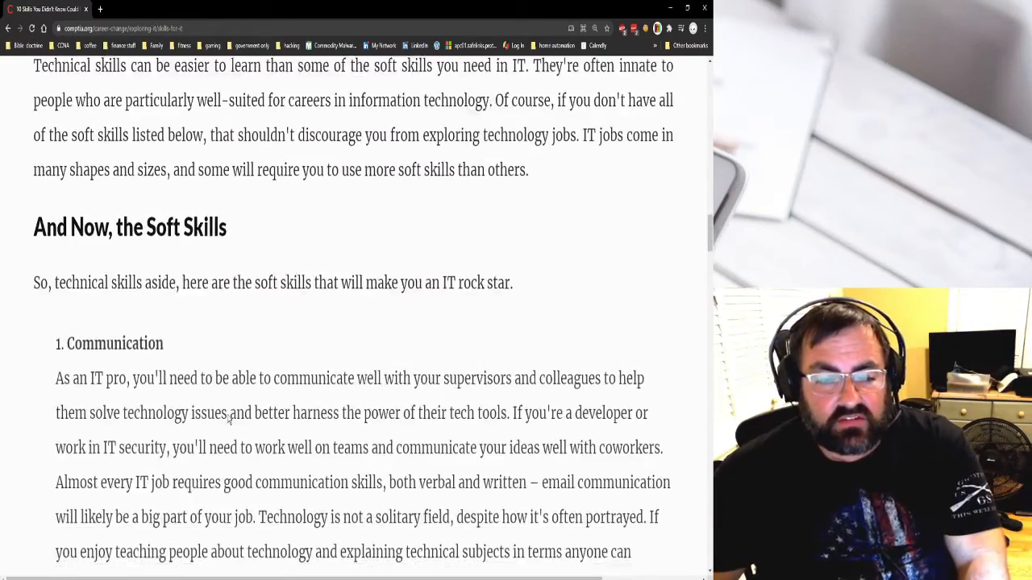
scroll("down", 3)
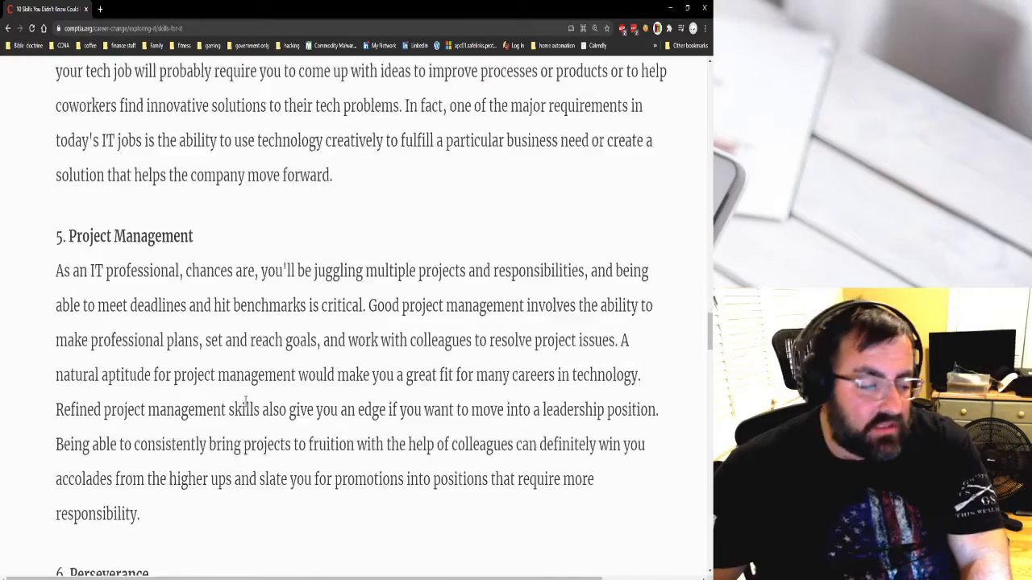
scroll("down", 3)
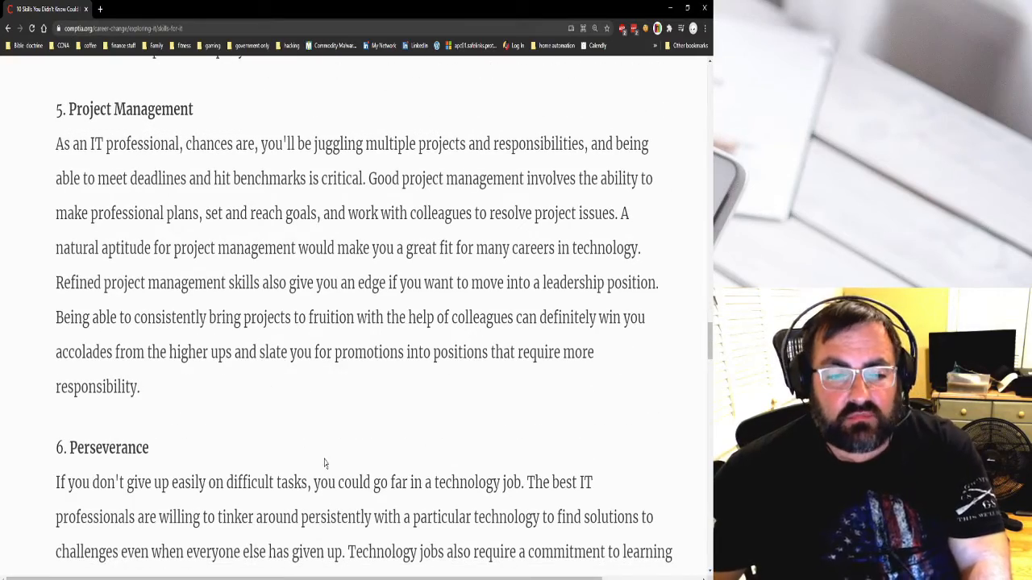
scroll("down", 3)
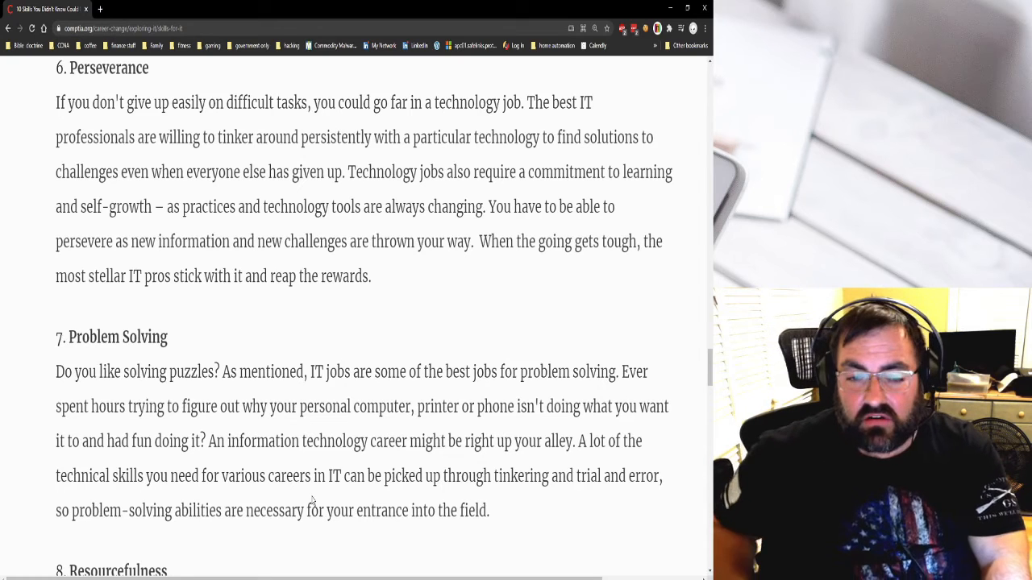
- Scroll the CompTIA article down to show sections 7. Problem Solving and 8. Resourcefulness
scroll("down", 3)
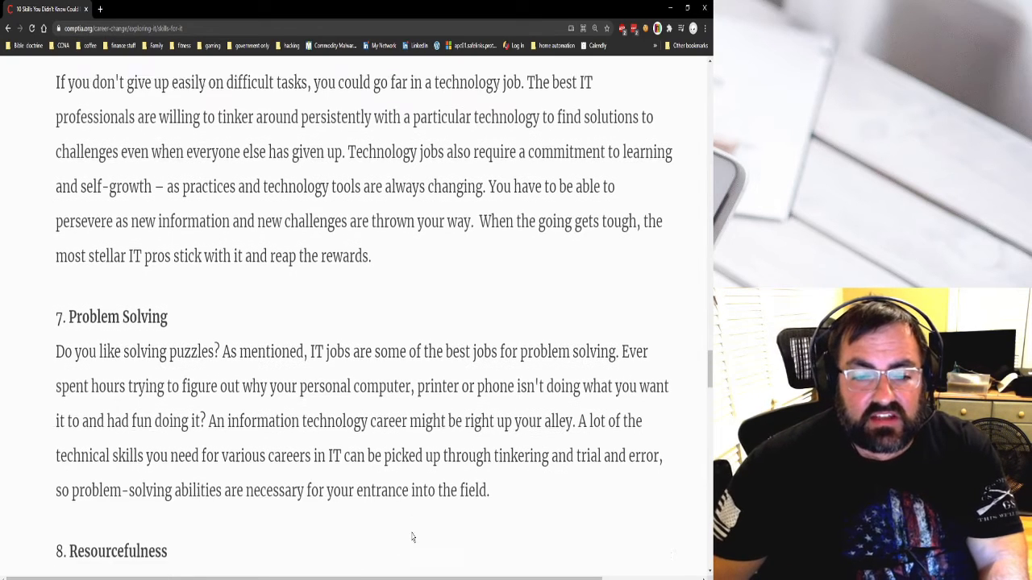
scroll("down", 3)
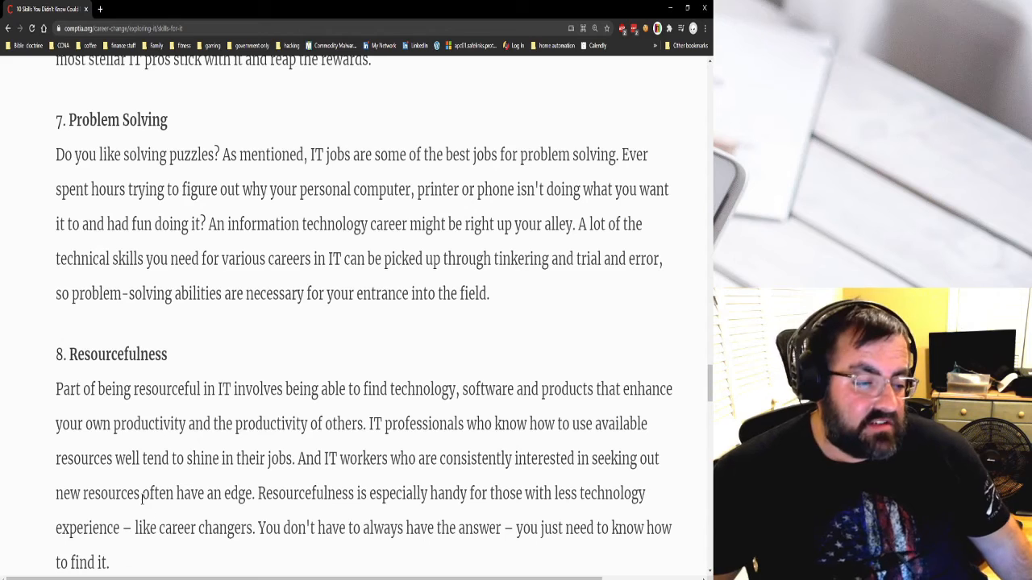
mouse_move(4, 543)
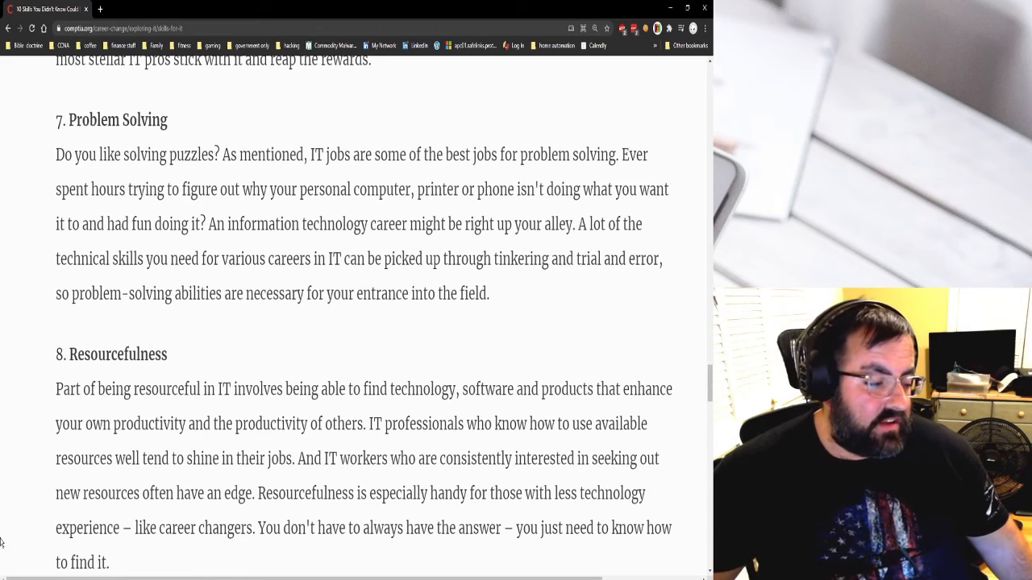